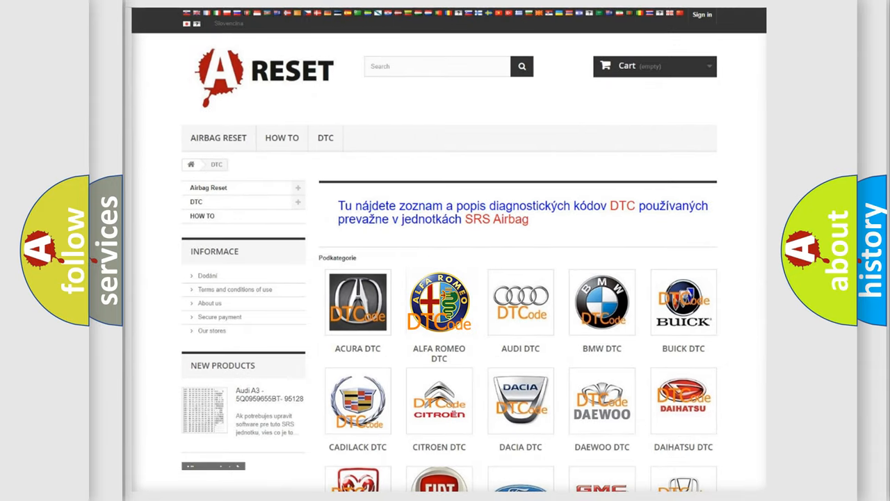
Step: Open the Alfa Romeo trouble code list from the DTC category page and browse down it
left_click(440, 301)
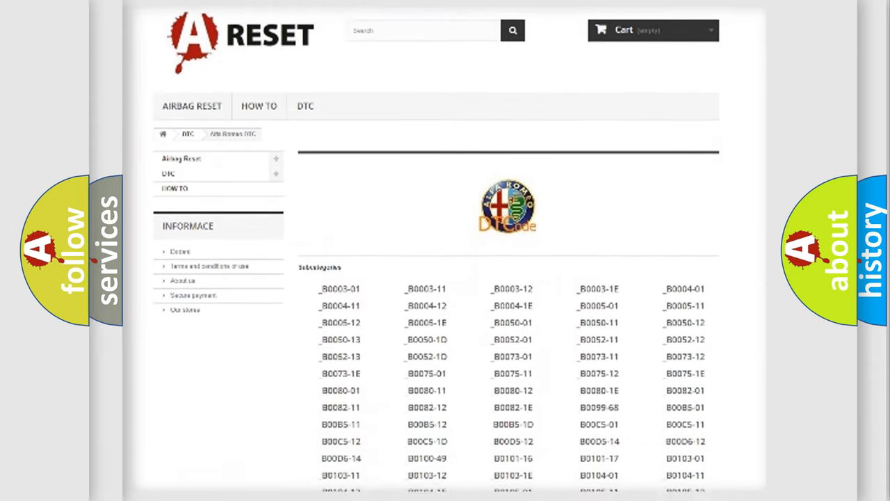
scroll("down", 3)
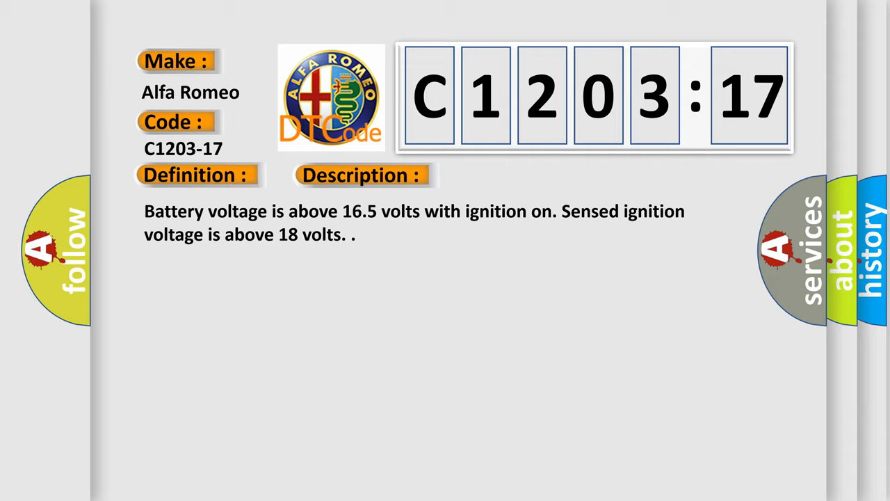
Step: Advance the C1203-17 card to its Circuit Voltage Above Threshold description and cause
left_click(361, 175)
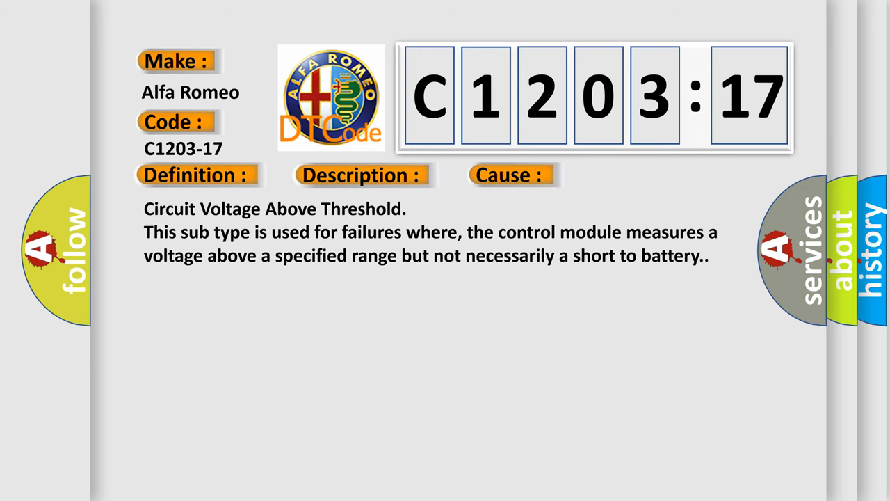